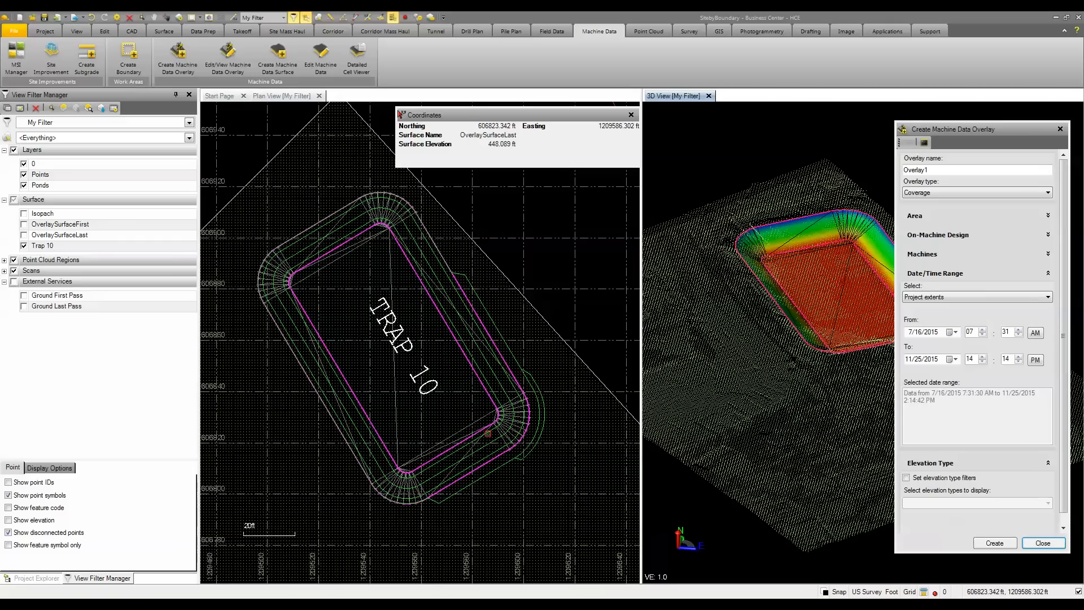
{"action": "mouse_move", "coordinate": [489, 434]}
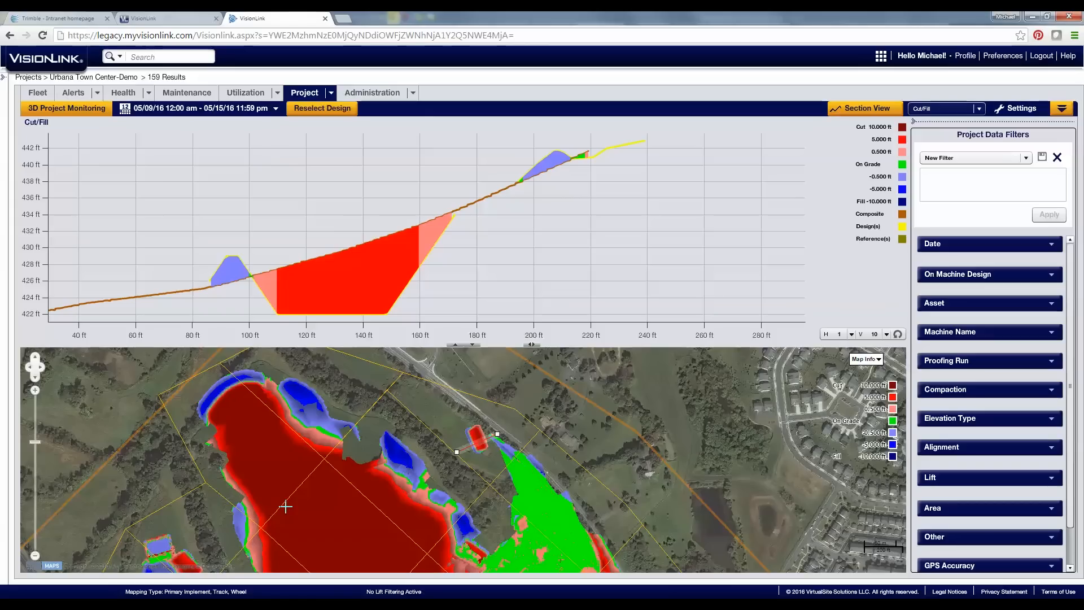
{"action": "mouse_move", "coordinate": [236, 514]}
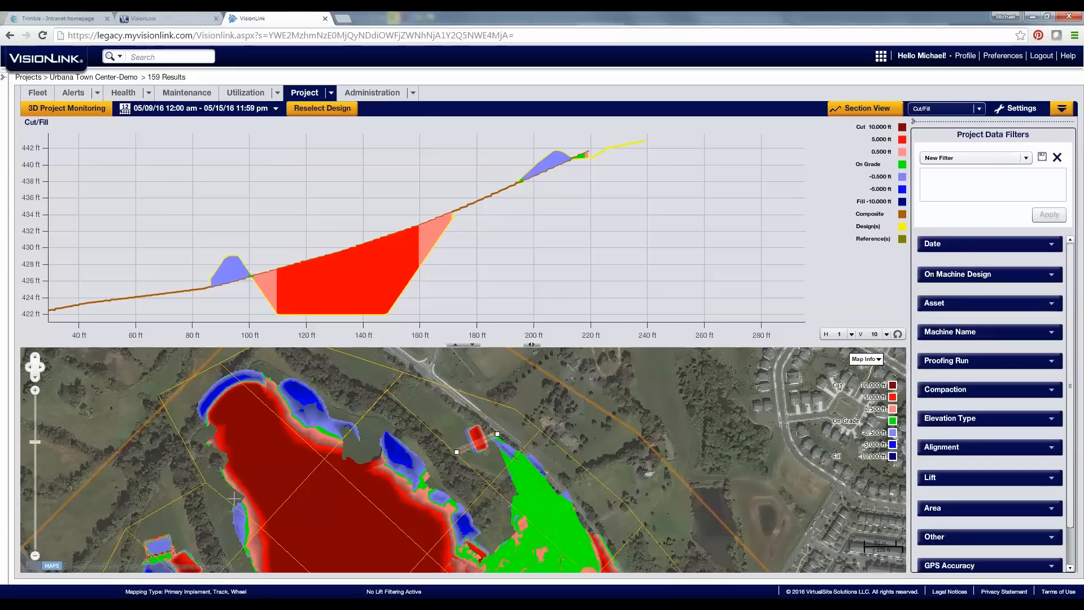
{"action": "mouse_move", "coordinate": [251, 483]}
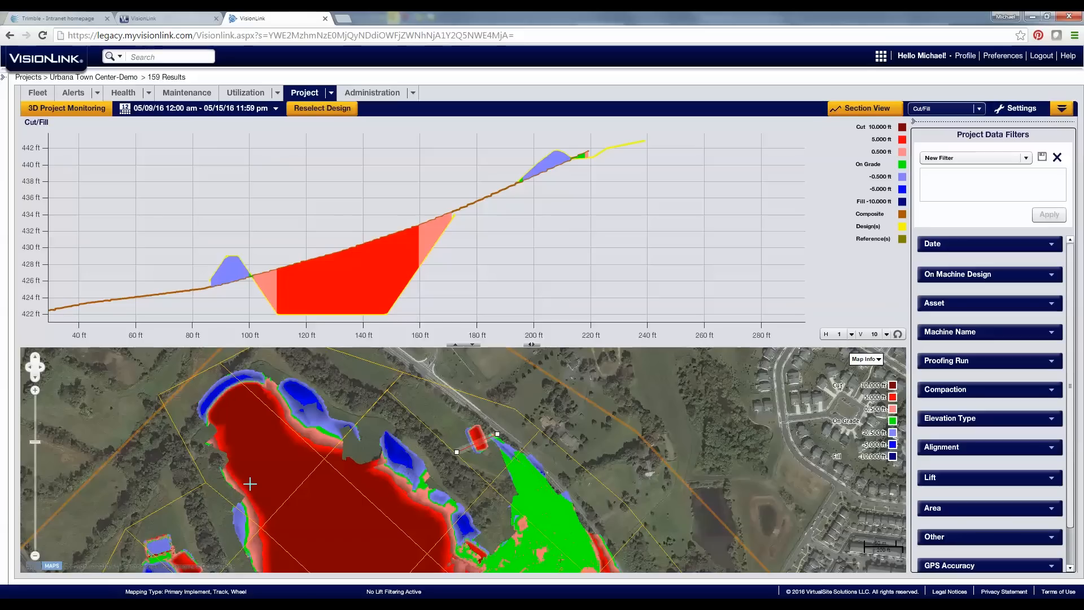
{"action": "mouse_move", "coordinate": [252, 484]}
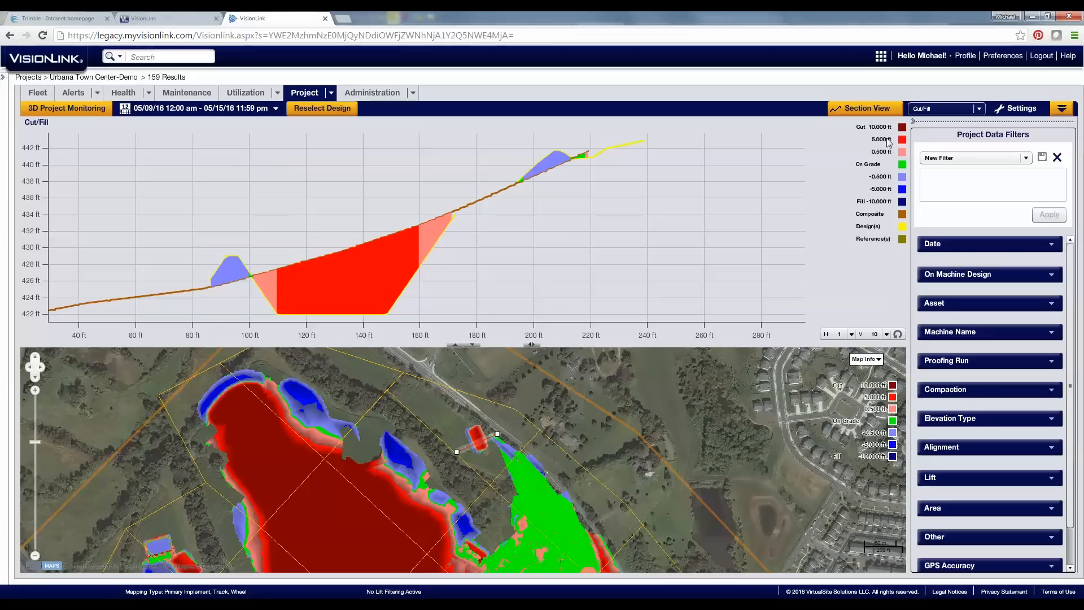
{"action": "mouse_move", "coordinate": [363, 472]}
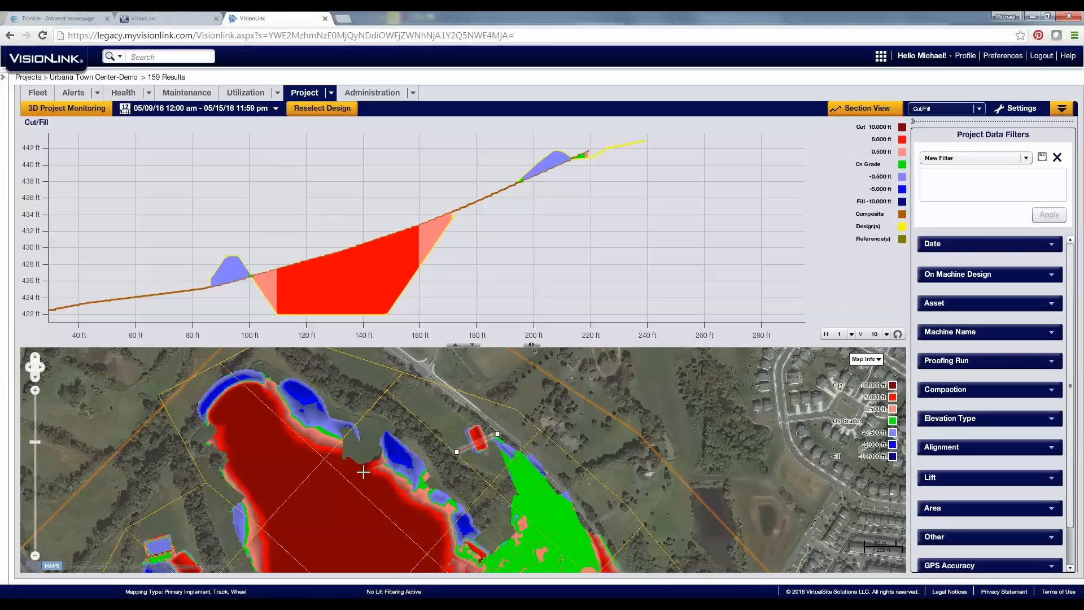
Show VisionLink's list of map display types, such as Coverage, Elevation and Cut/Fill
{"action": "left_click", "coordinate": [978, 109]}
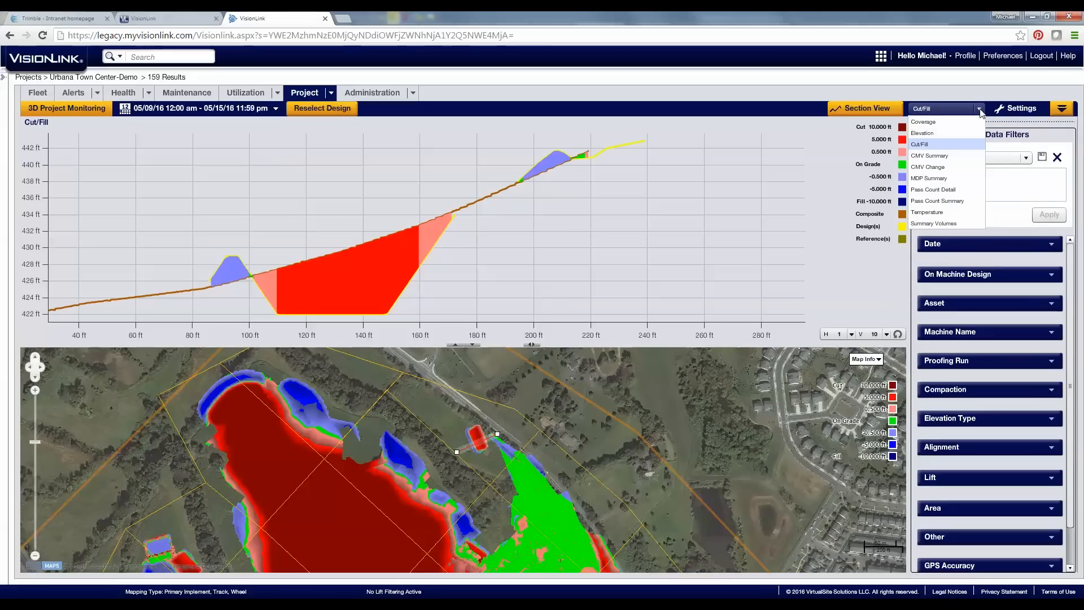
{"action": "mouse_move", "coordinate": [520, 143]}
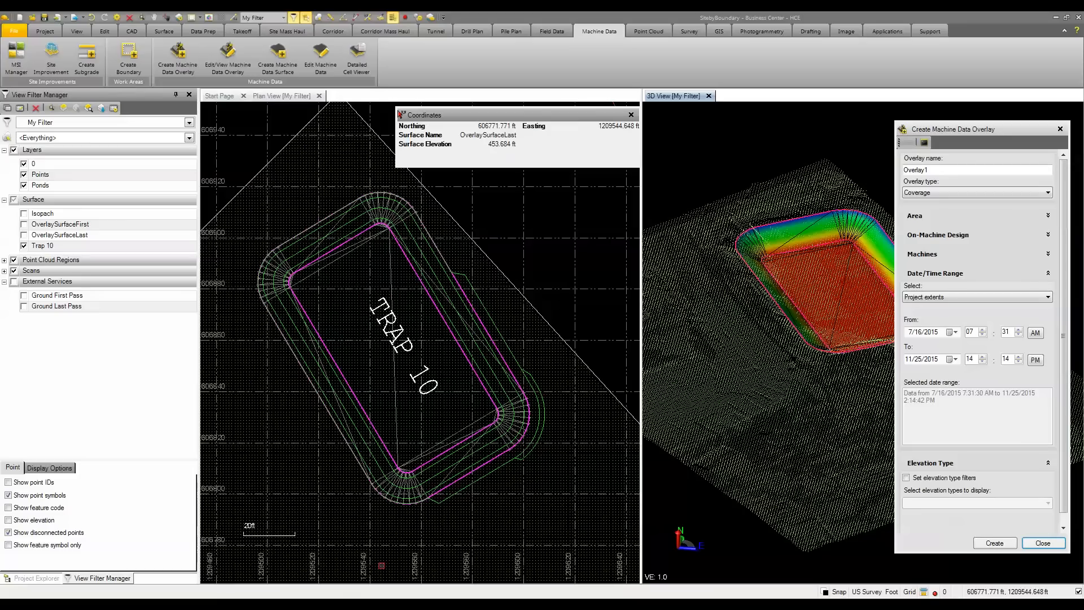
{"action": "mouse_move", "coordinate": [405, 548]}
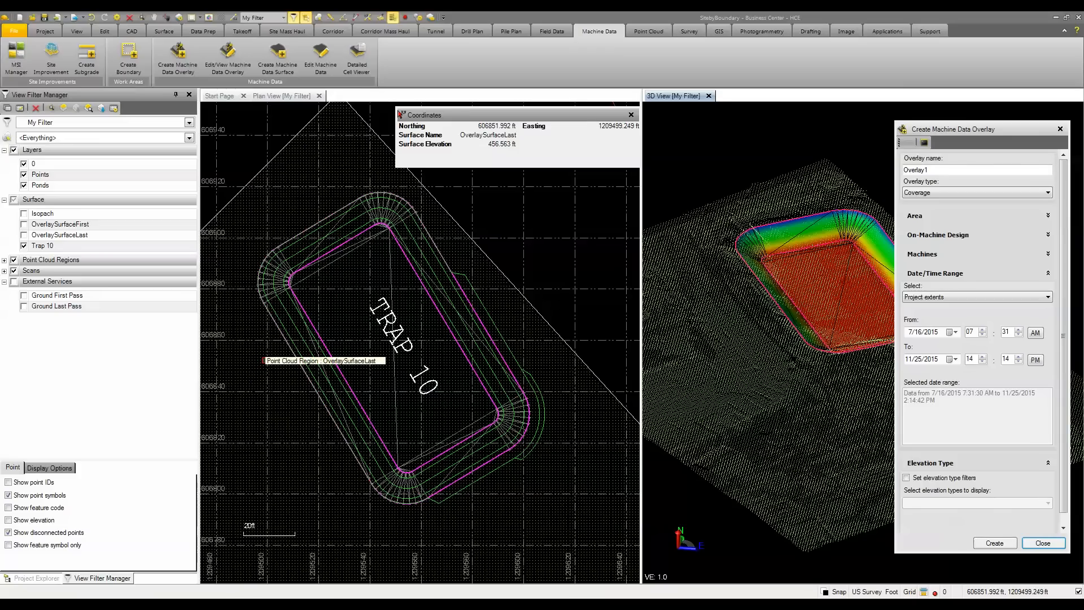
{"action": "mouse_move", "coordinate": [118, 309]}
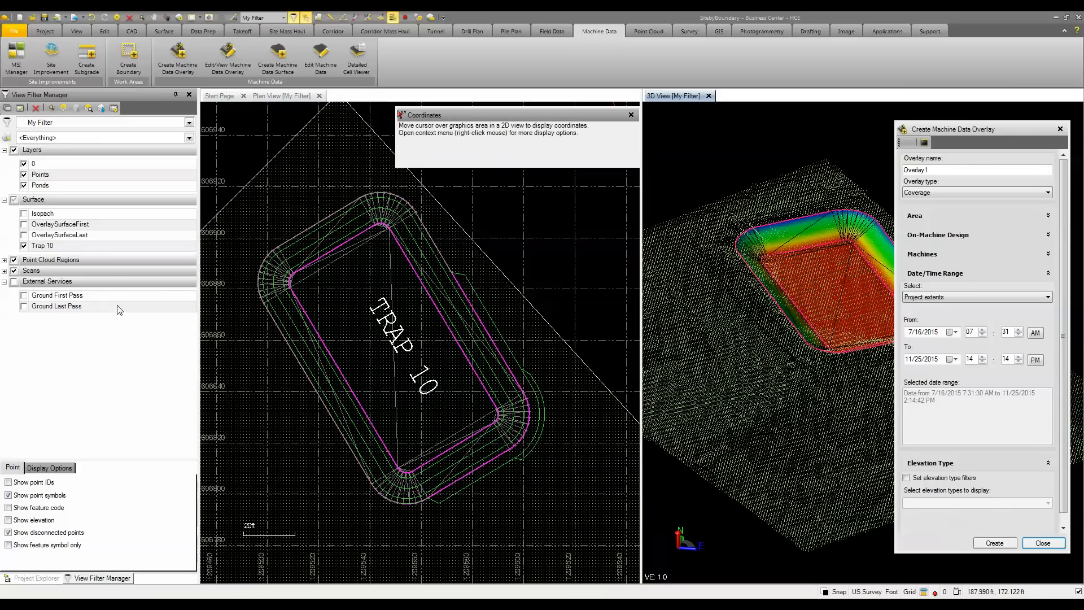
{"action": "mouse_move", "coordinate": [176, 59]}
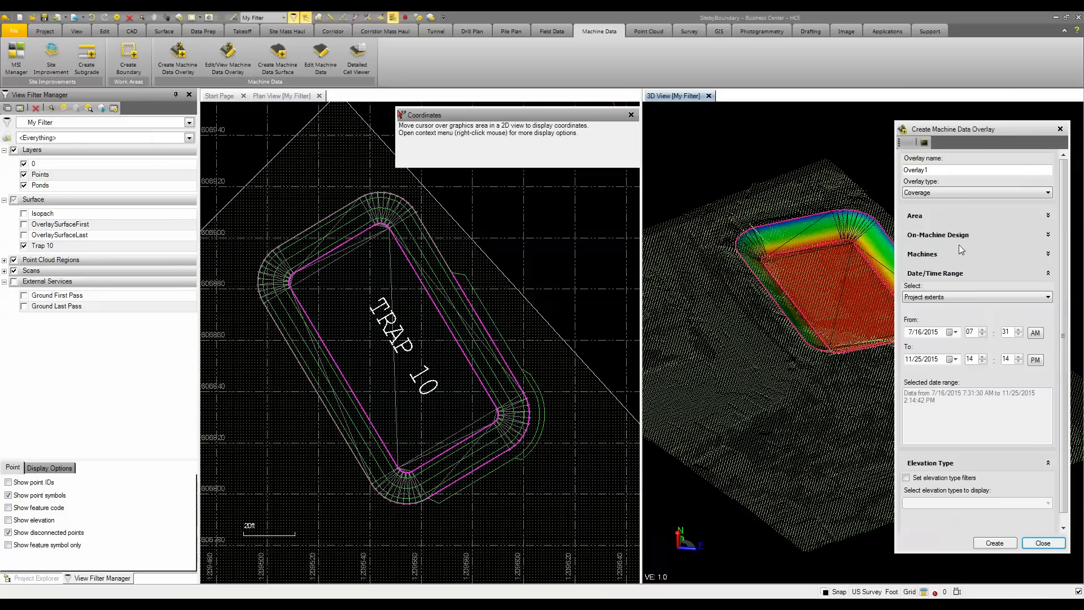
{"action": "mouse_move", "coordinate": [952, 242]}
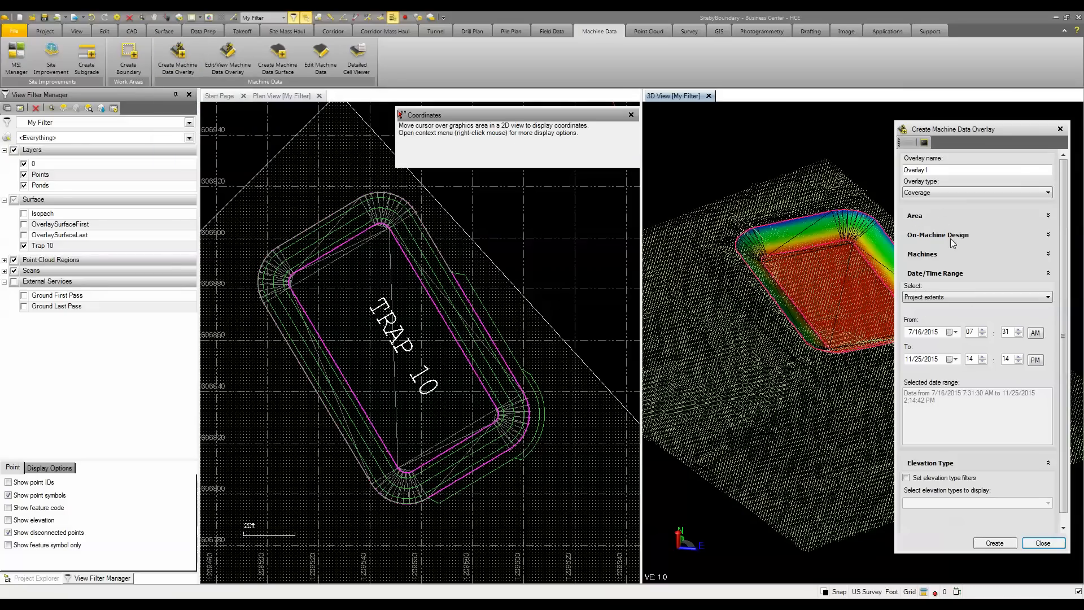
{"action": "mouse_move", "coordinate": [995, 237]}
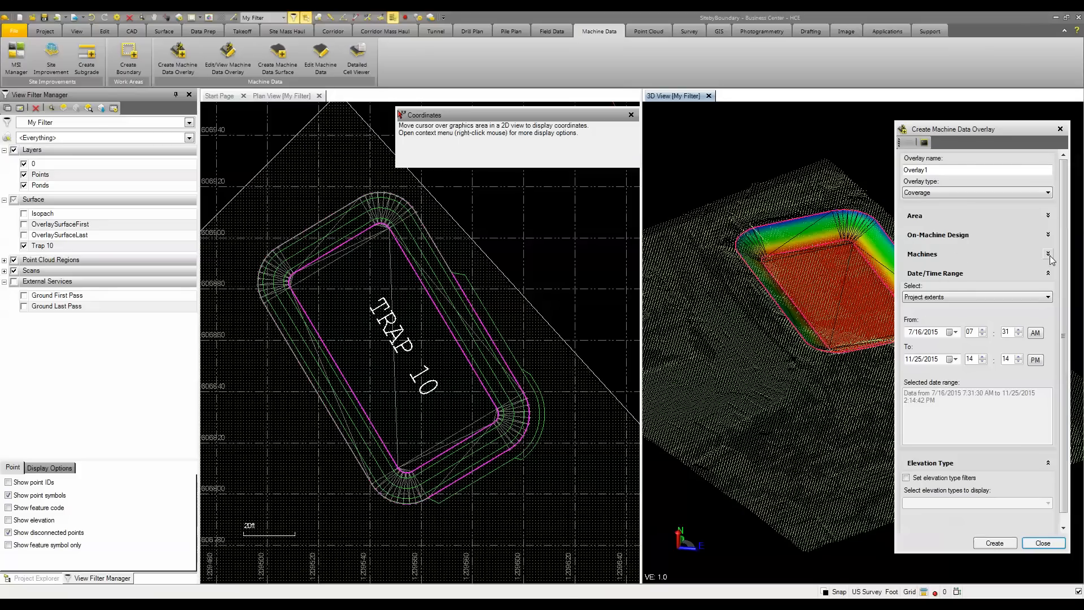
Expand the overlay's Machines section showing machines 850K 239193 and CP 17
{"action": "left_click", "coordinate": [1046, 254]}
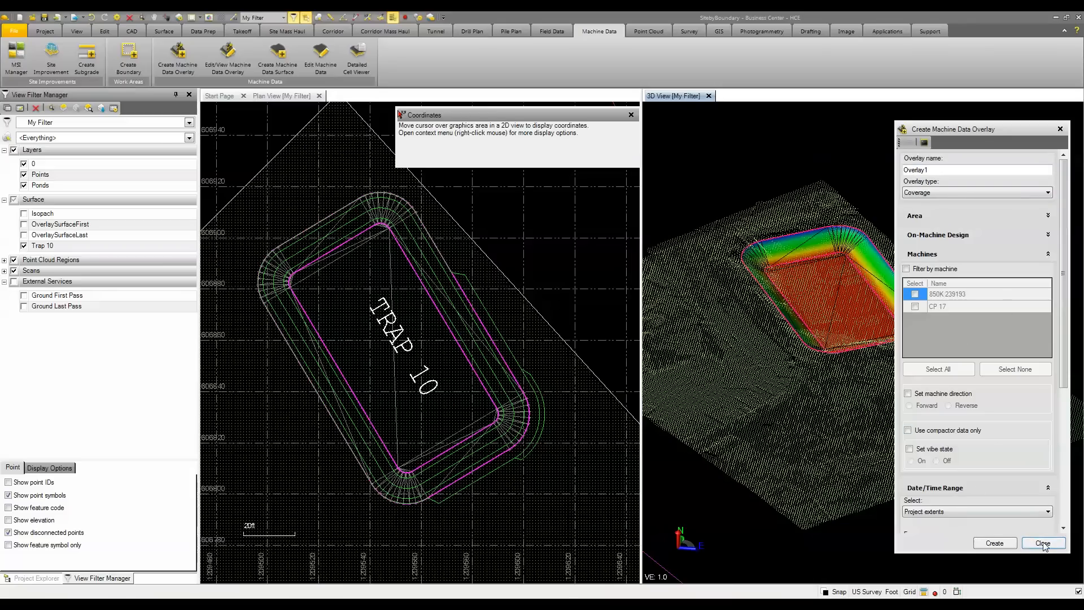
Close the overlay dialog without creating an overlay and hide scans in the View Filter Manager
{"action": "left_click", "coordinate": [1043, 543]}
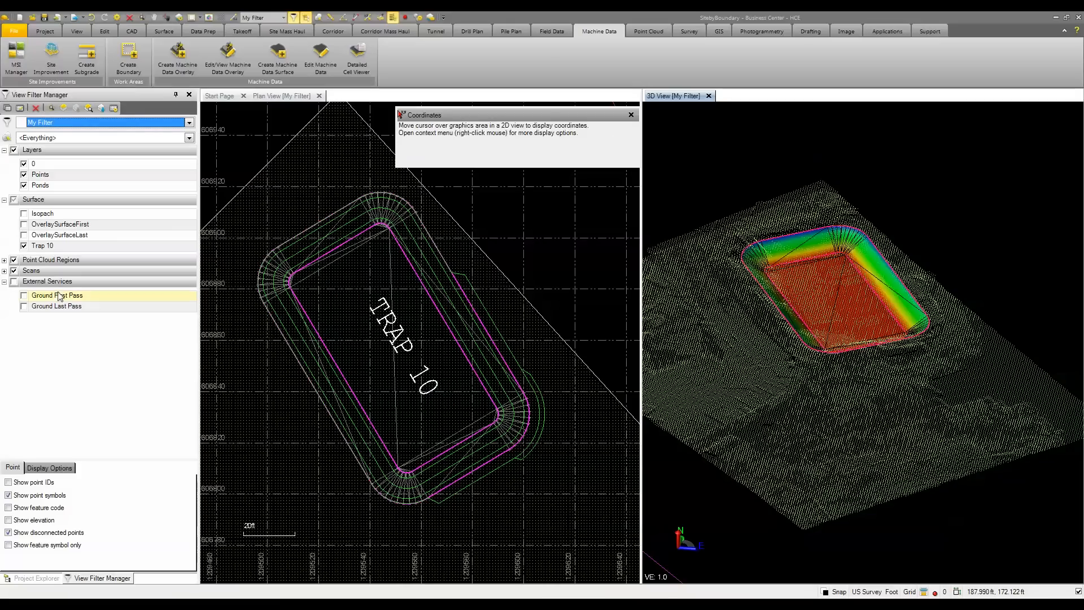
{"action": "mouse_move", "coordinate": [282, 65]}
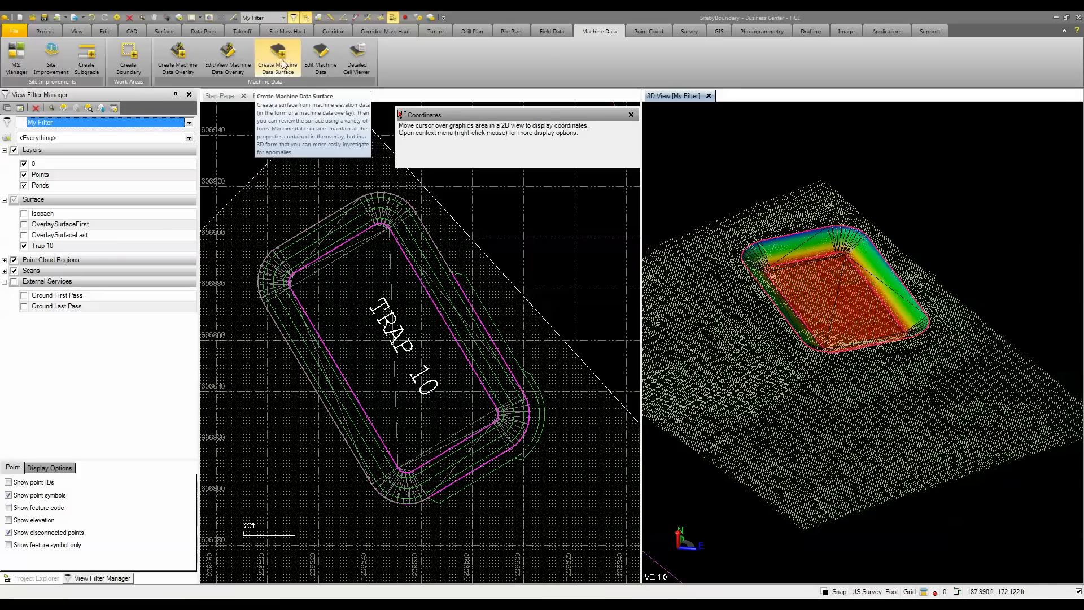
{"action": "mouse_move", "coordinate": [287, 58]}
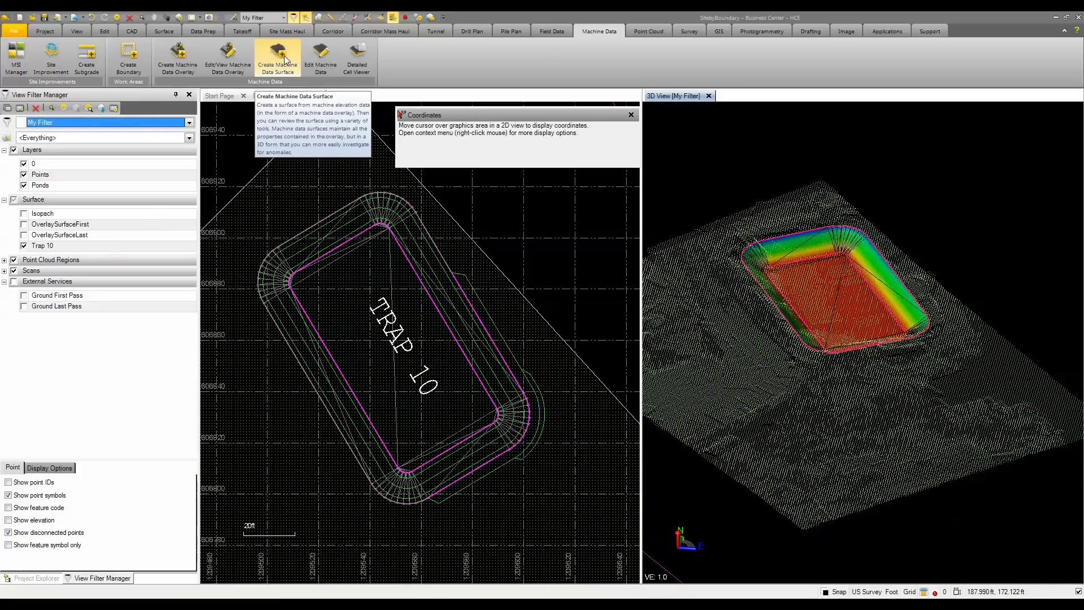
{"action": "left_click", "coordinate": [277, 57]}
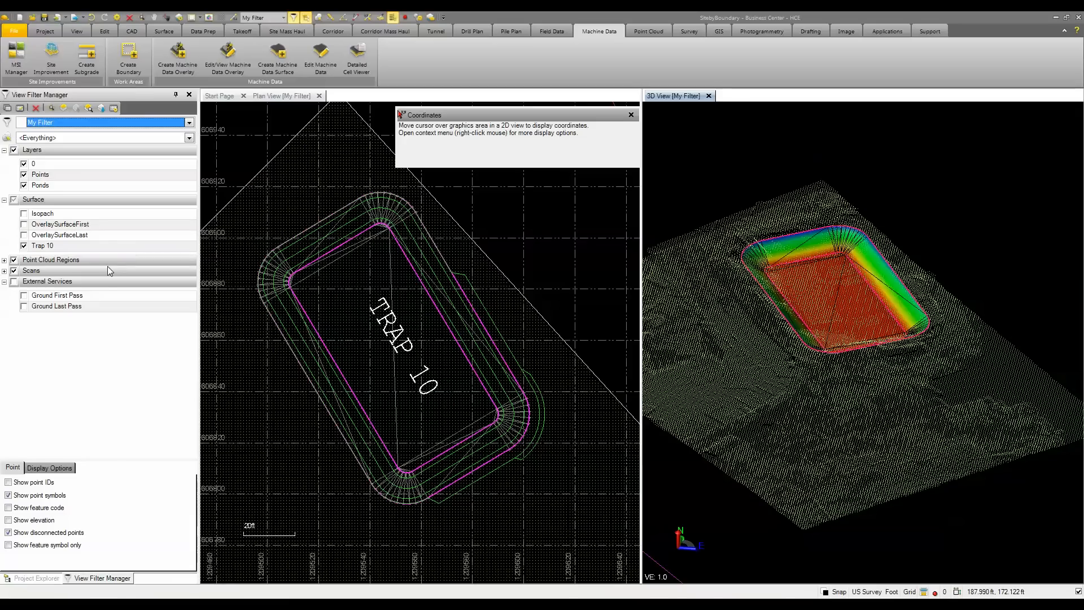
{"action": "left_click", "coordinate": [42, 246]}
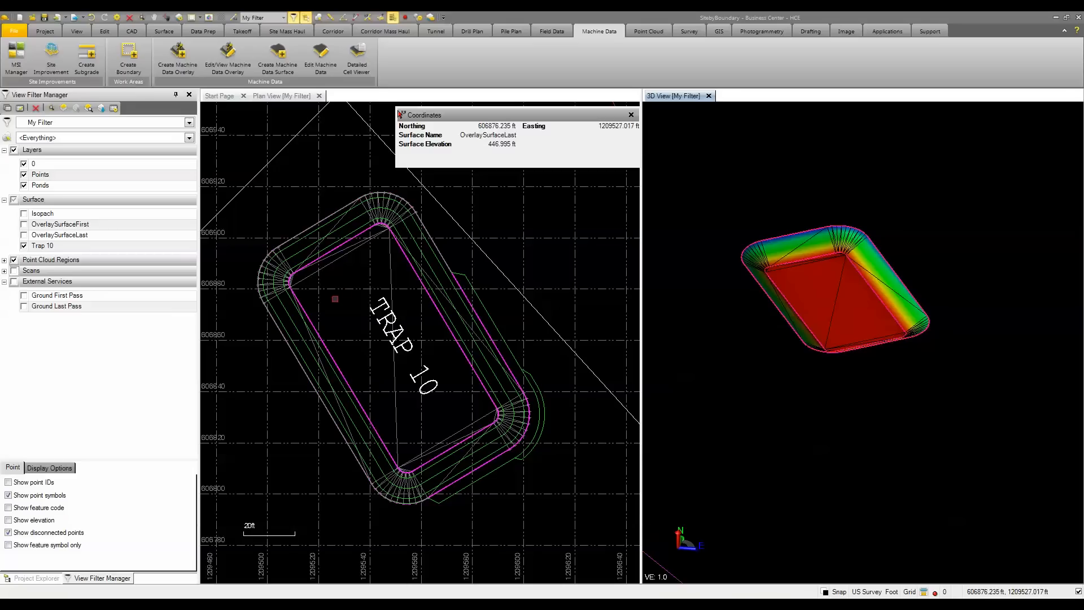
{"action": "mouse_move", "coordinate": [359, 287]}
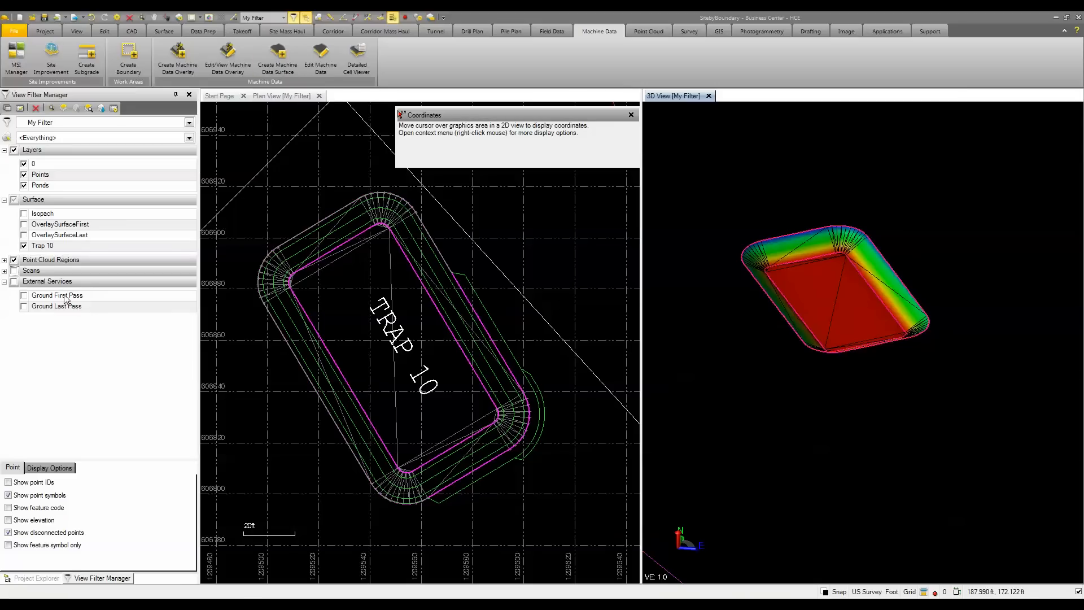
{"action": "mouse_move", "coordinate": [95, 306]}
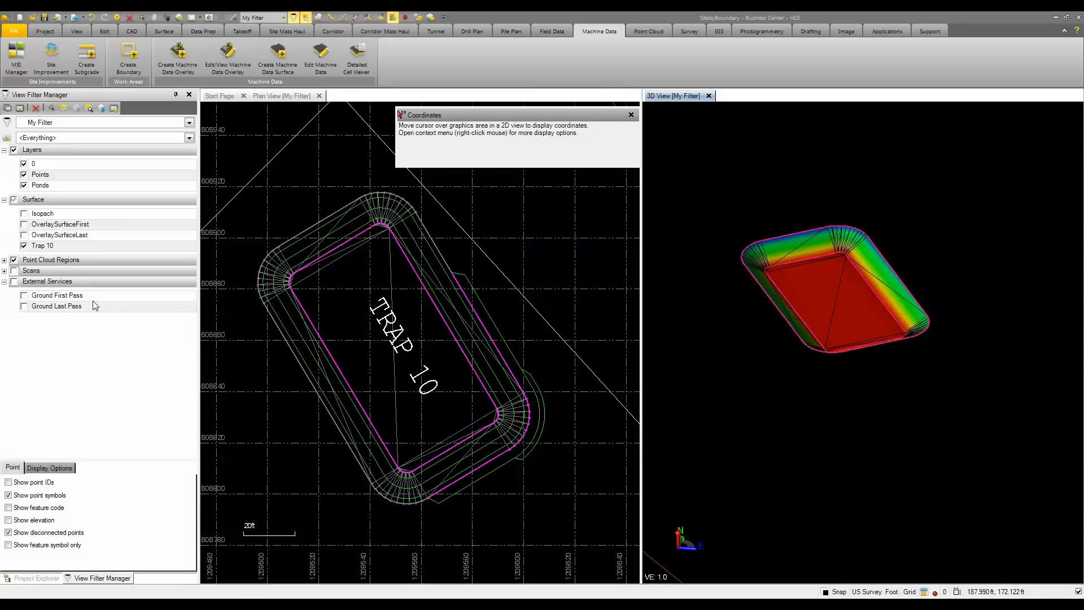
Turn on the OverlaySurfaceLast surface in the View Filter Manager
{"action": "left_click", "coordinate": [24, 234]}
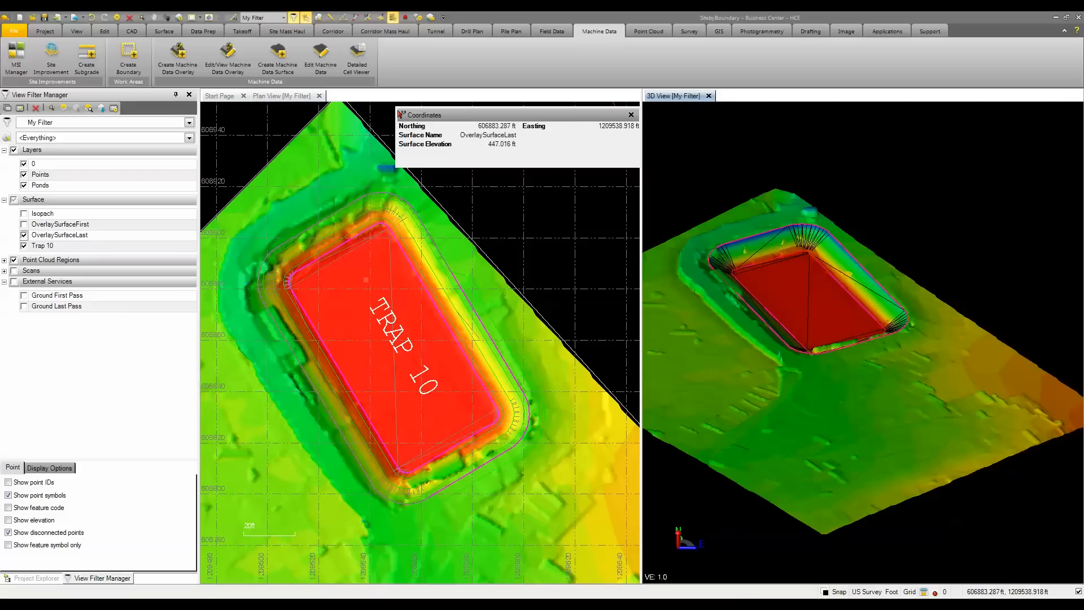
{"action": "mouse_move", "coordinate": [336, 306]}
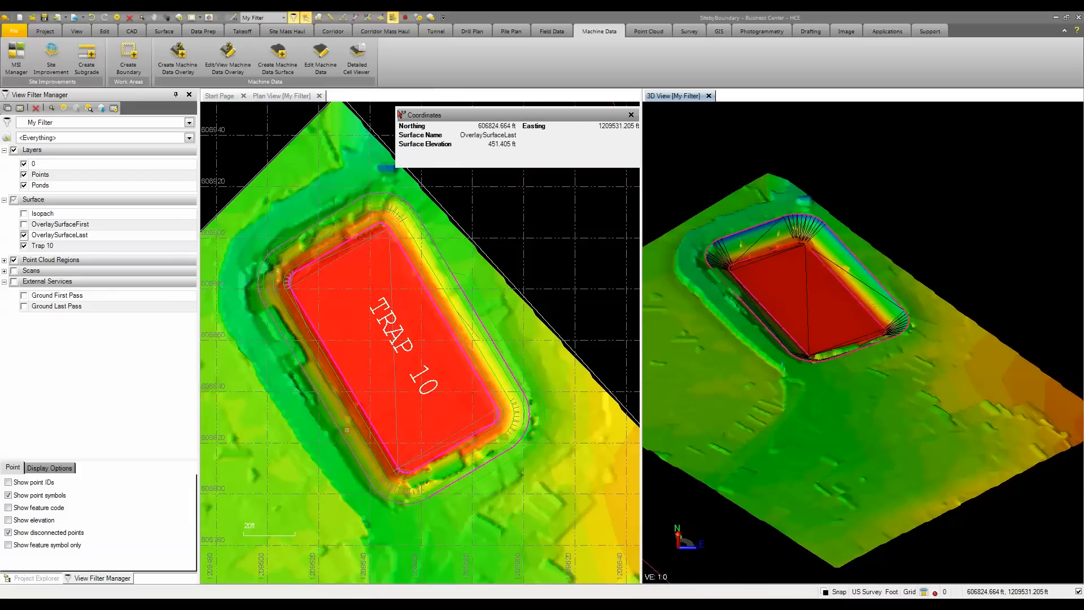
{"action": "mouse_move", "coordinate": [345, 430]}
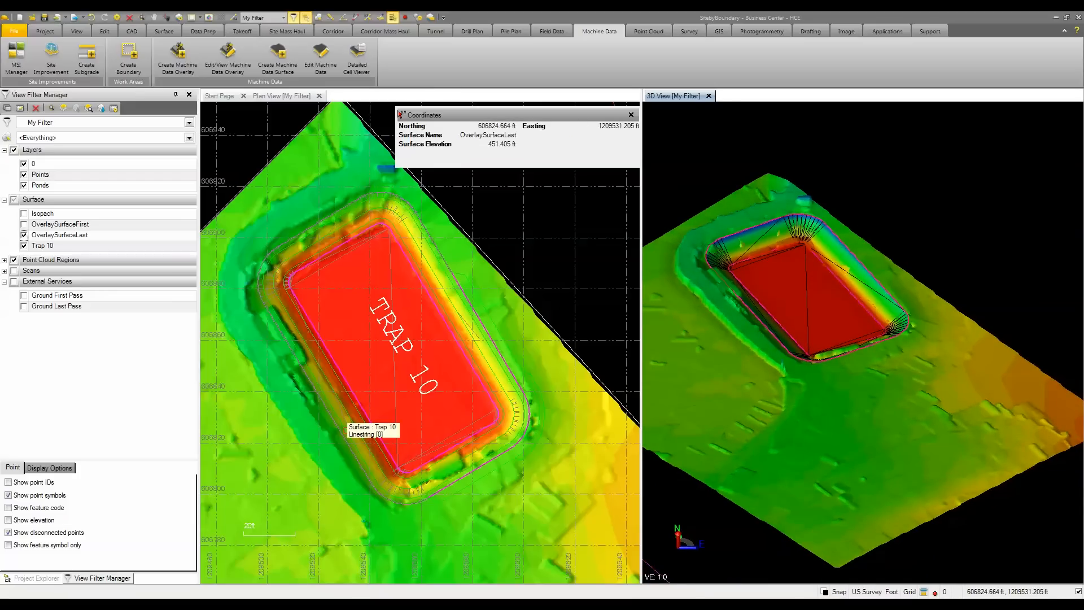
Open the Earthwork Report from the Surface ribbon tab
{"action": "left_click", "coordinate": [163, 30]}
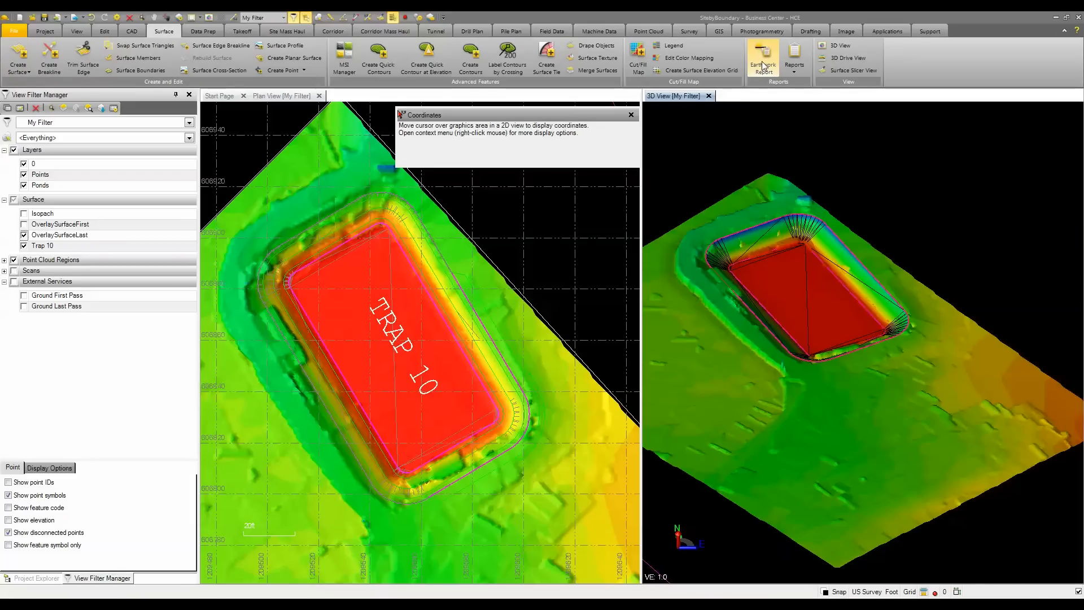
{"action": "left_click", "coordinate": [762, 53]}
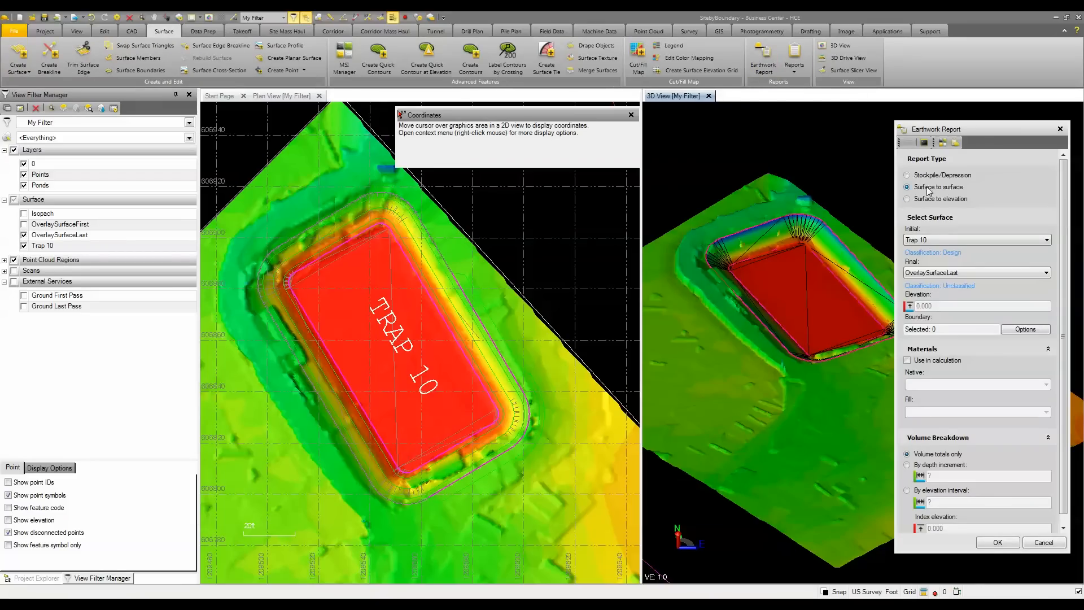